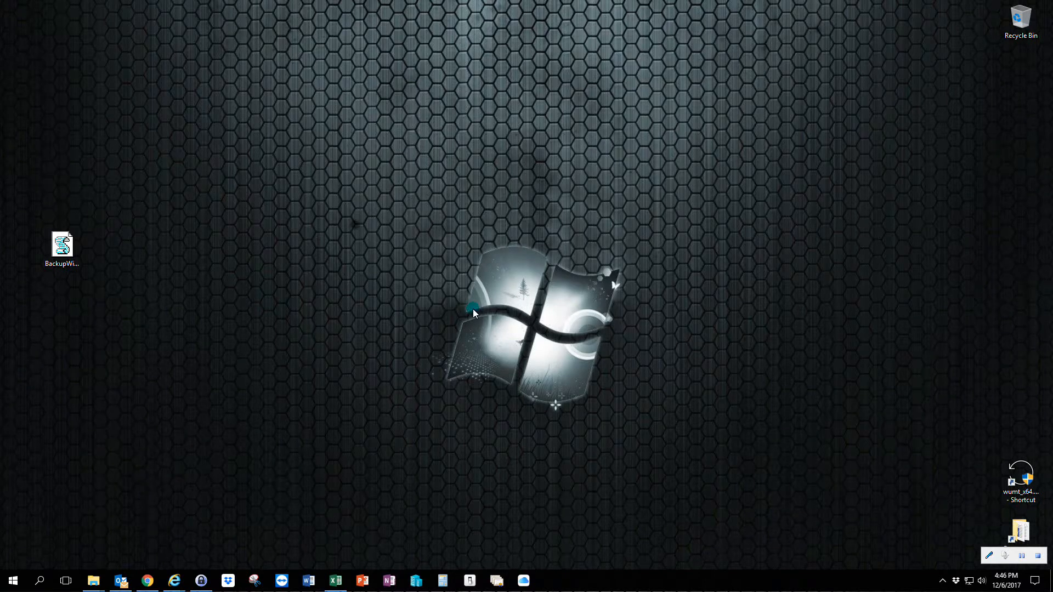
{"action": "mouse_move", "coordinate": [411, 287]}
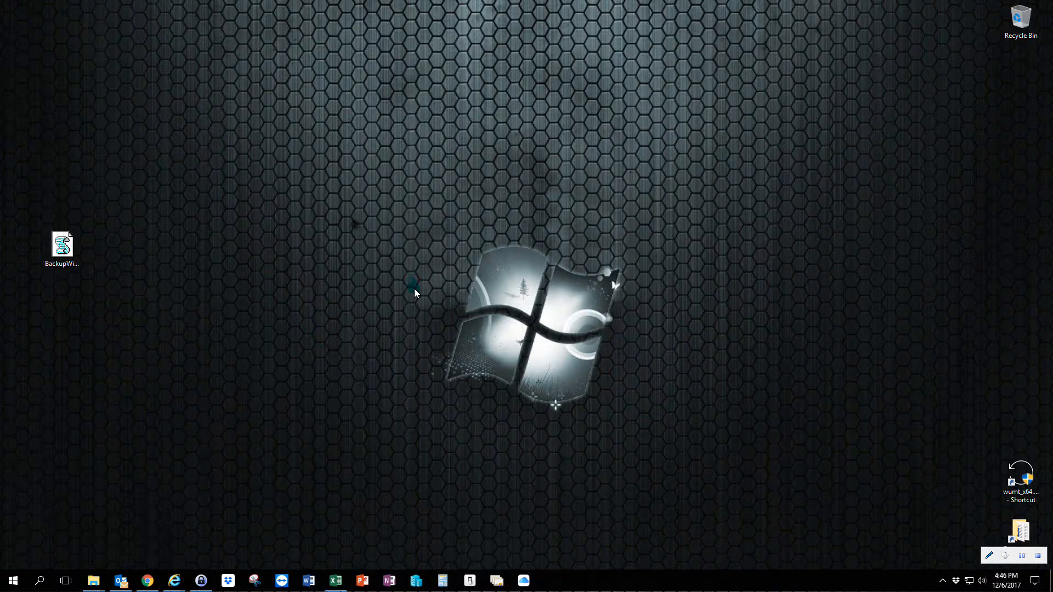
{"action": "mouse_move", "coordinate": [418, 297]}
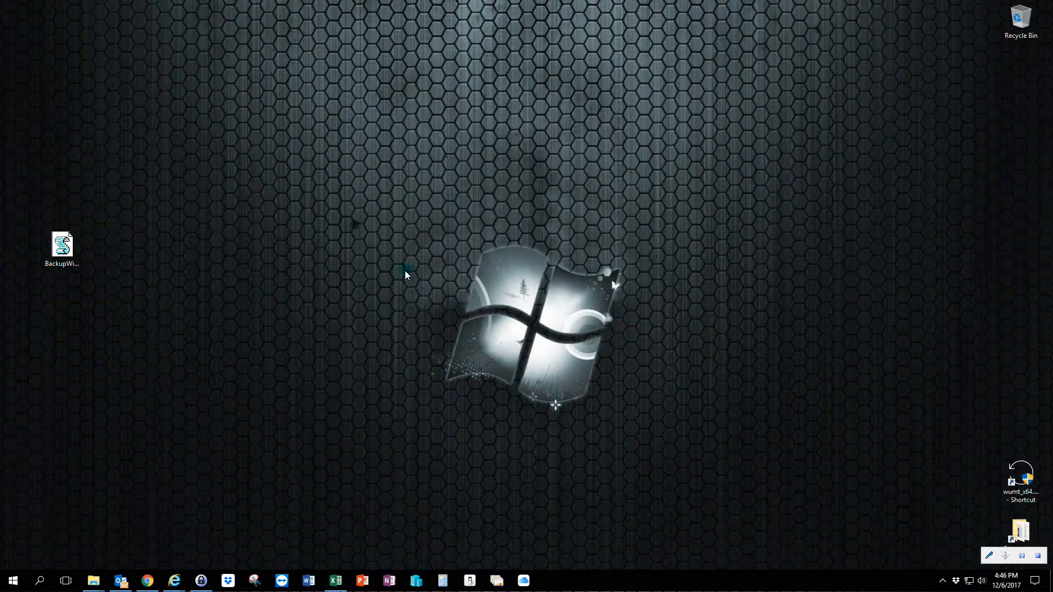
{"action": "mouse_move", "coordinate": [415, 285]}
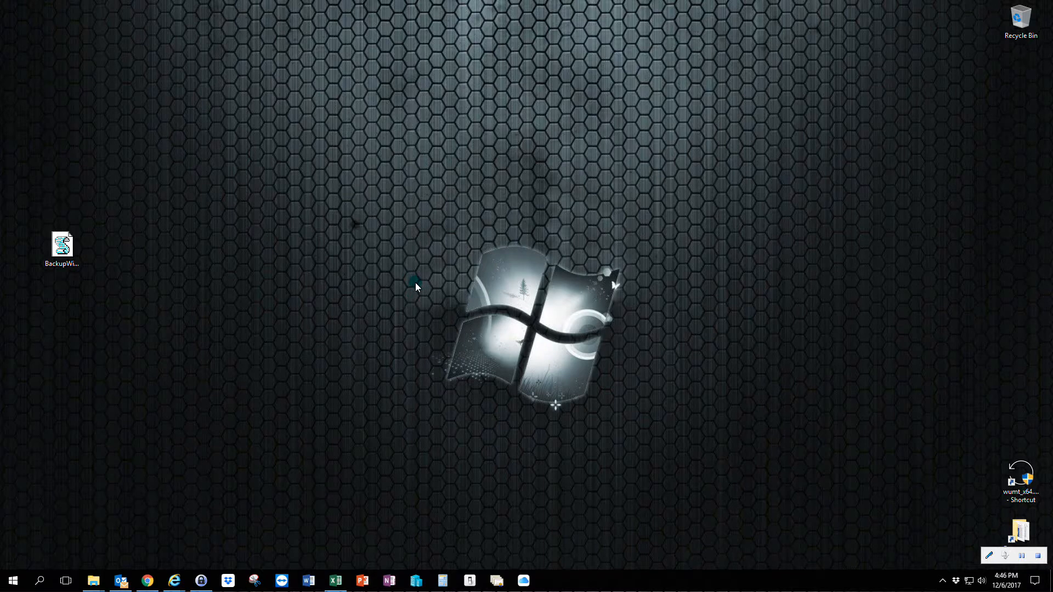
{"action": "mouse_move", "coordinate": [450, 285]}
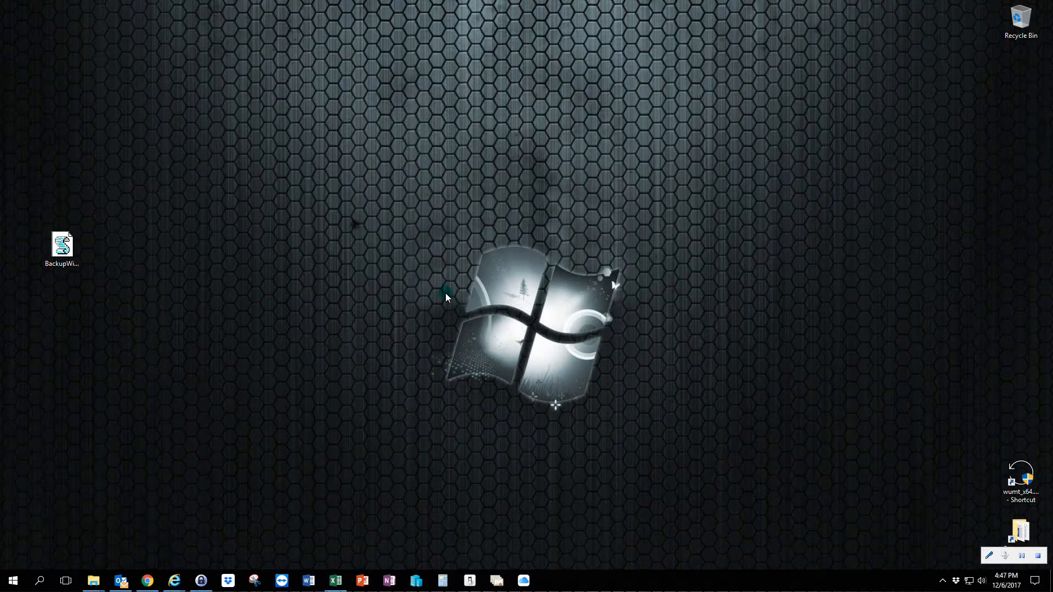
{"action": "mouse_move", "coordinate": [272, 372]}
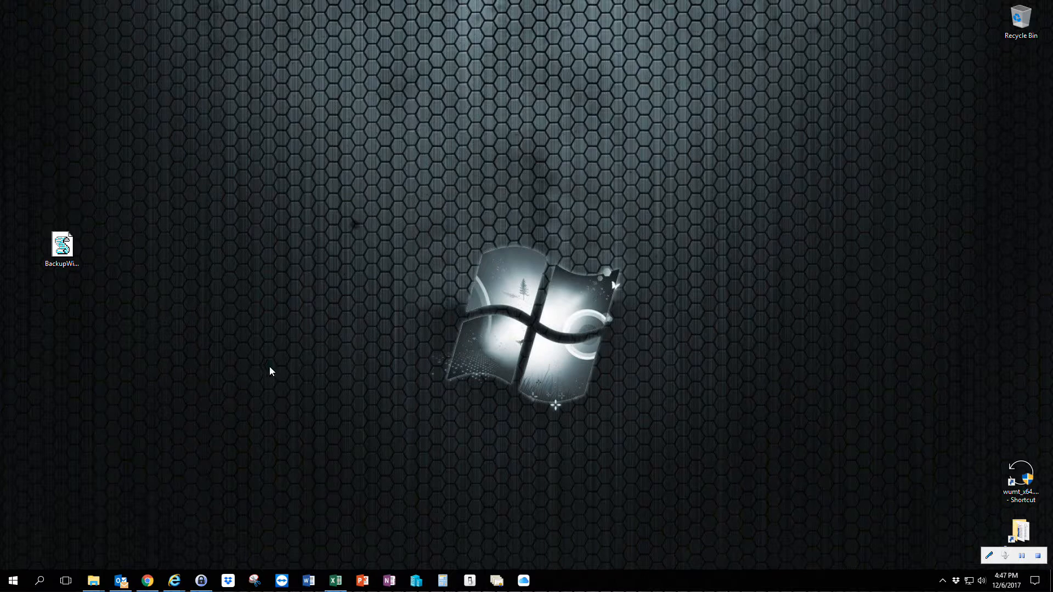
{"action": "mouse_move", "coordinate": [282, 375]}
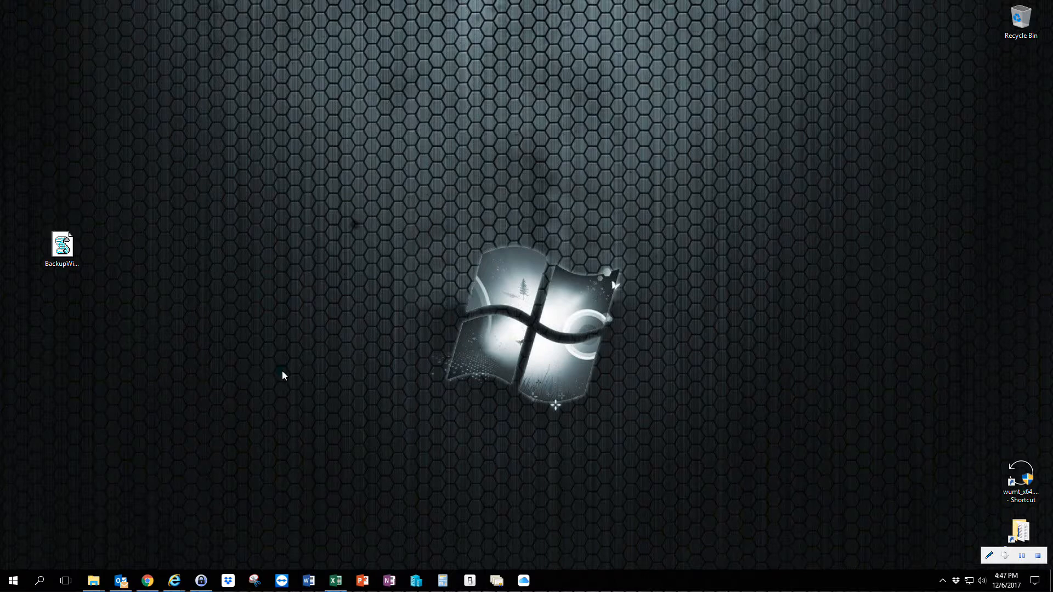
{"action": "mouse_move", "coordinate": [273, 381]}
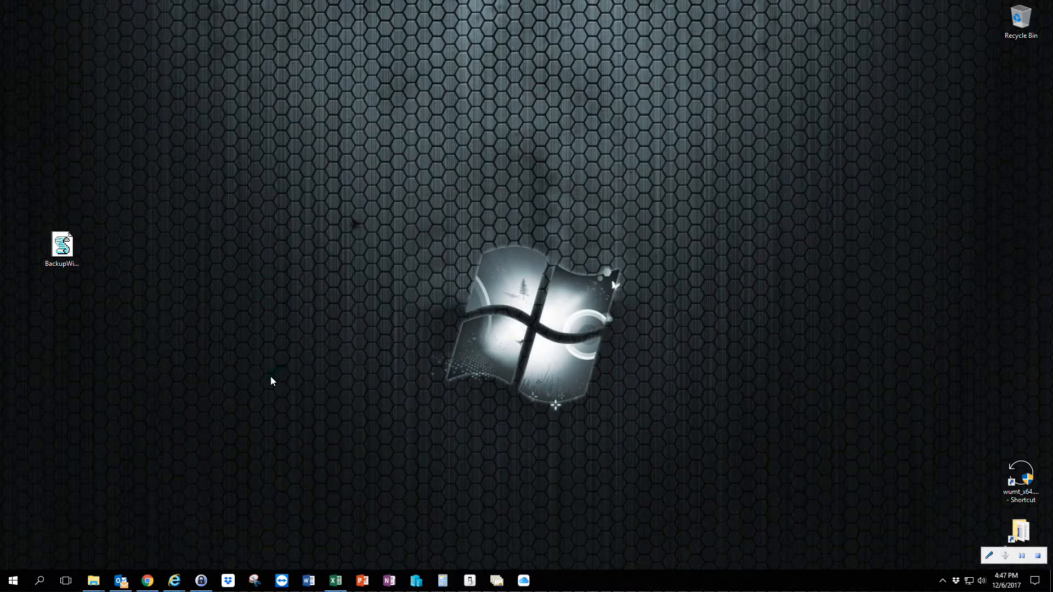
{"action": "mouse_move", "coordinate": [104, 517]}
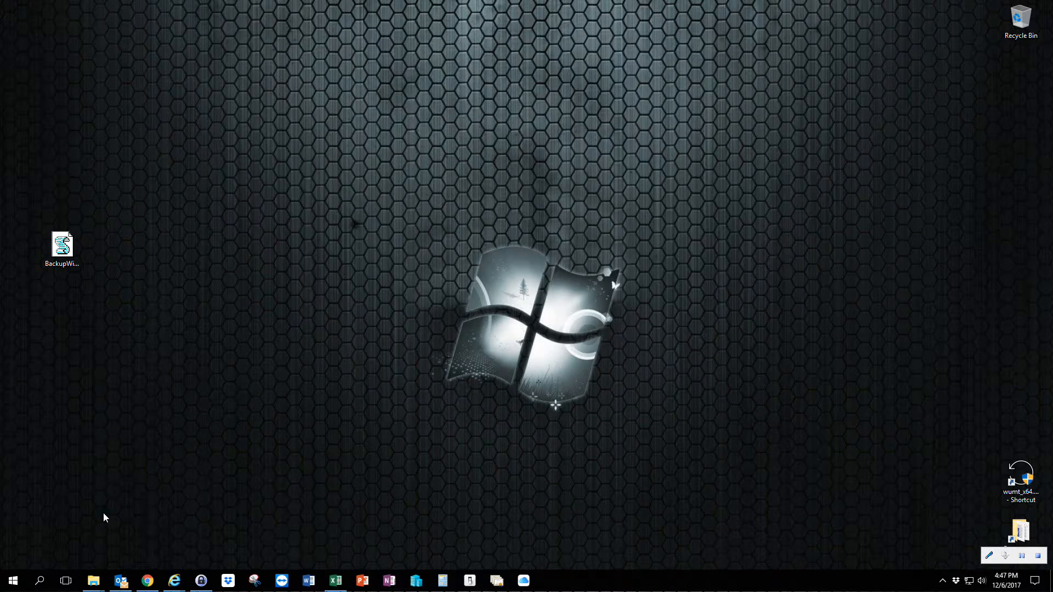
{"action": "mouse_move", "coordinate": [76, 568]}
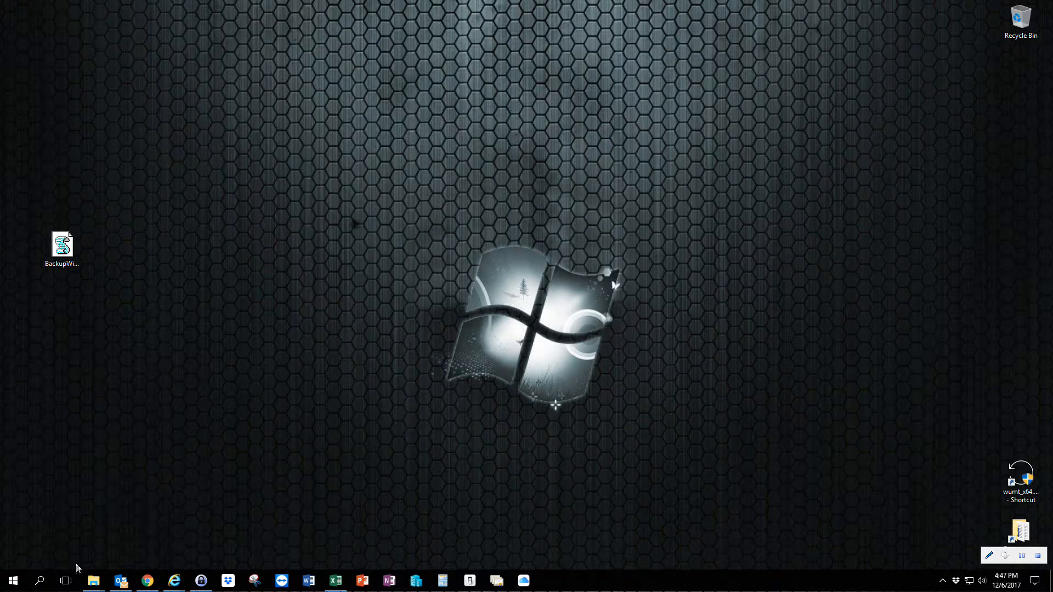
- Launch Command Prompt (Admin) from the Start button's quick system tools menu
{"action": "right_click", "coordinate": [13, 580]}
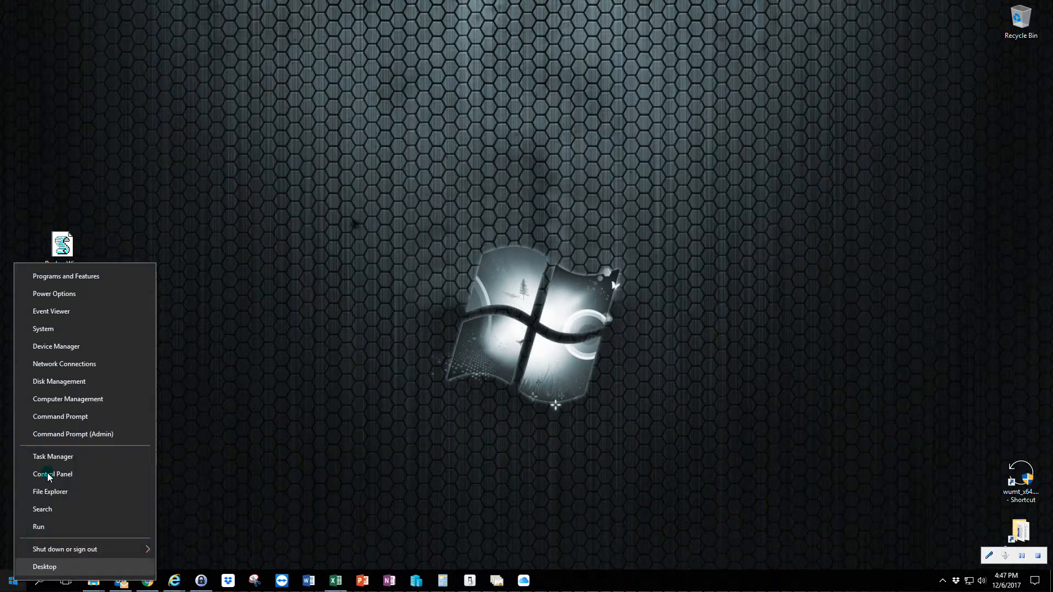
{"action": "mouse_move", "coordinate": [84, 434]}
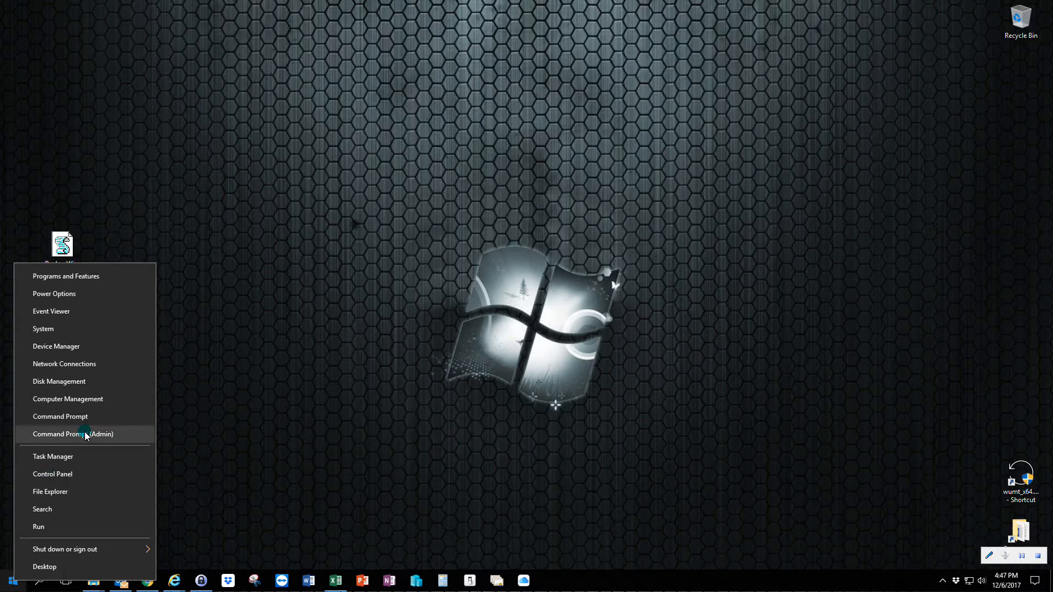
{"action": "left_click", "coordinate": [73, 435]}
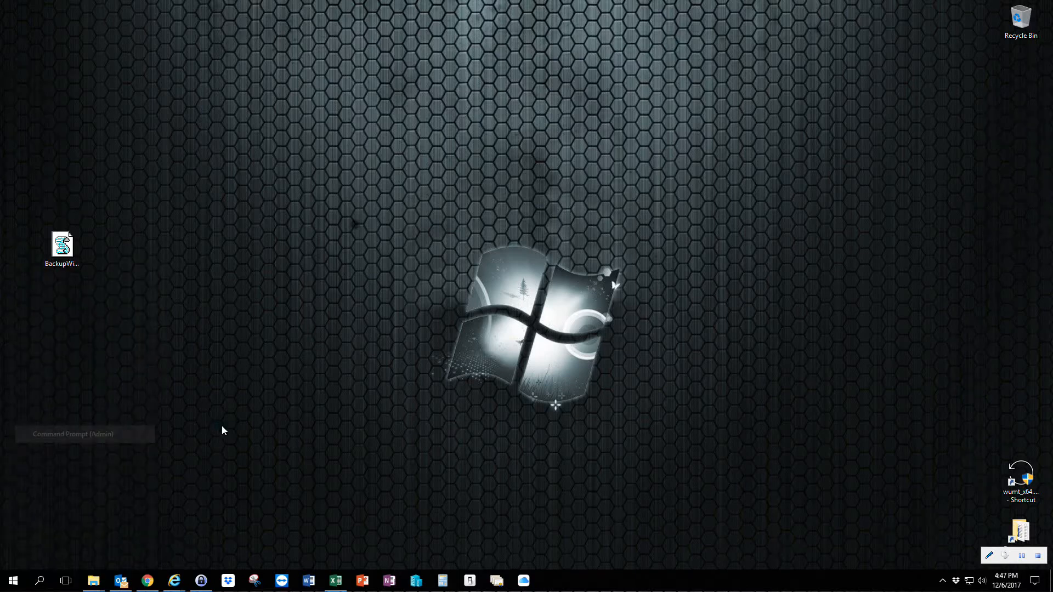
- Run slmgr /cpky to clear the product key from the registry, acknowledge success, and close the prompt
{"action": "left_click", "coordinate": [72, 435]}
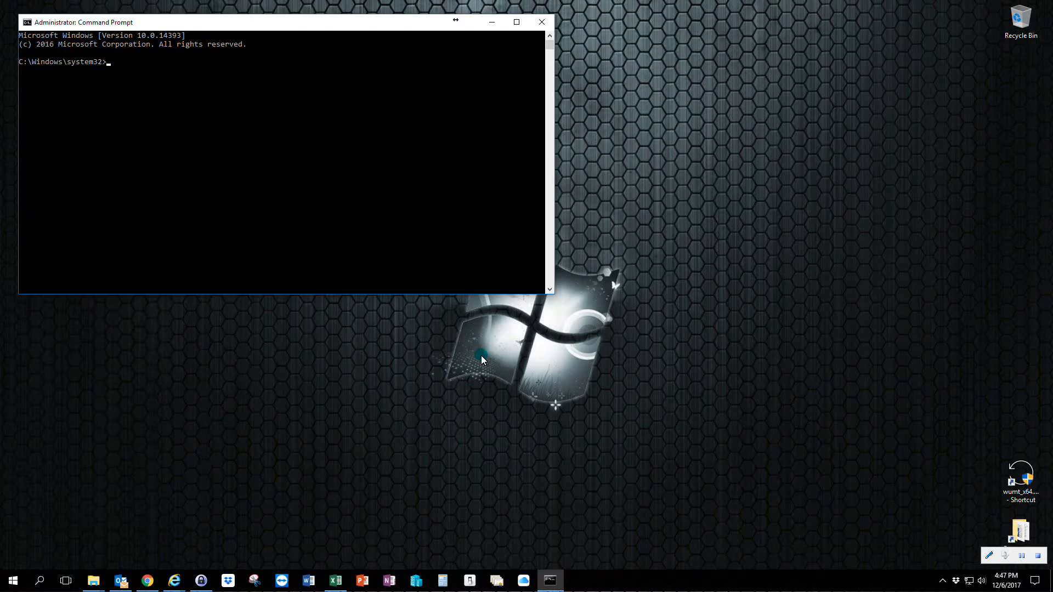
{"action": "type", "text": "slm"}
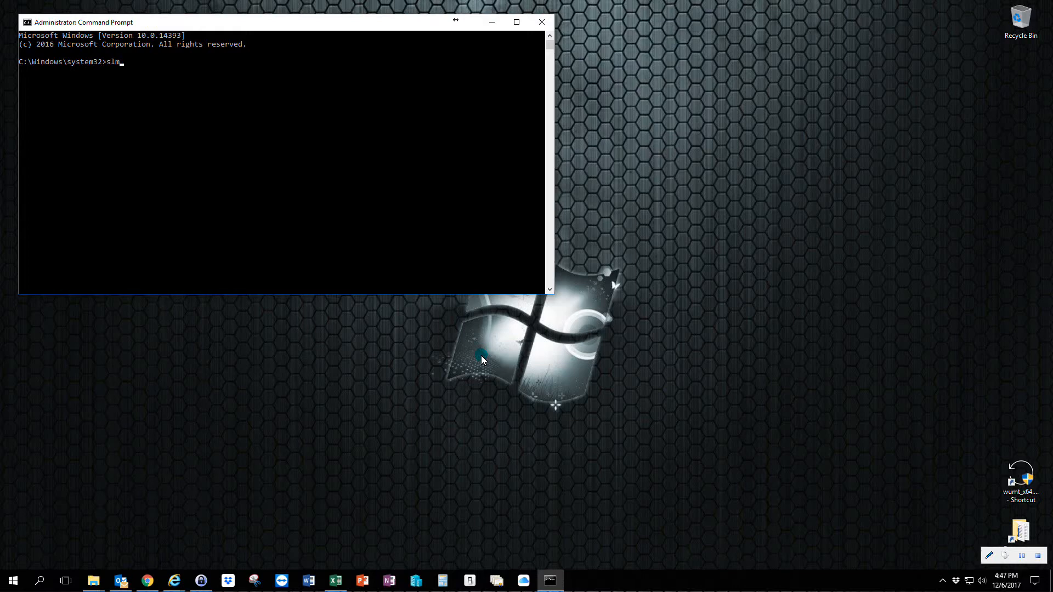
{"action": "type", "text": "gr /c"}
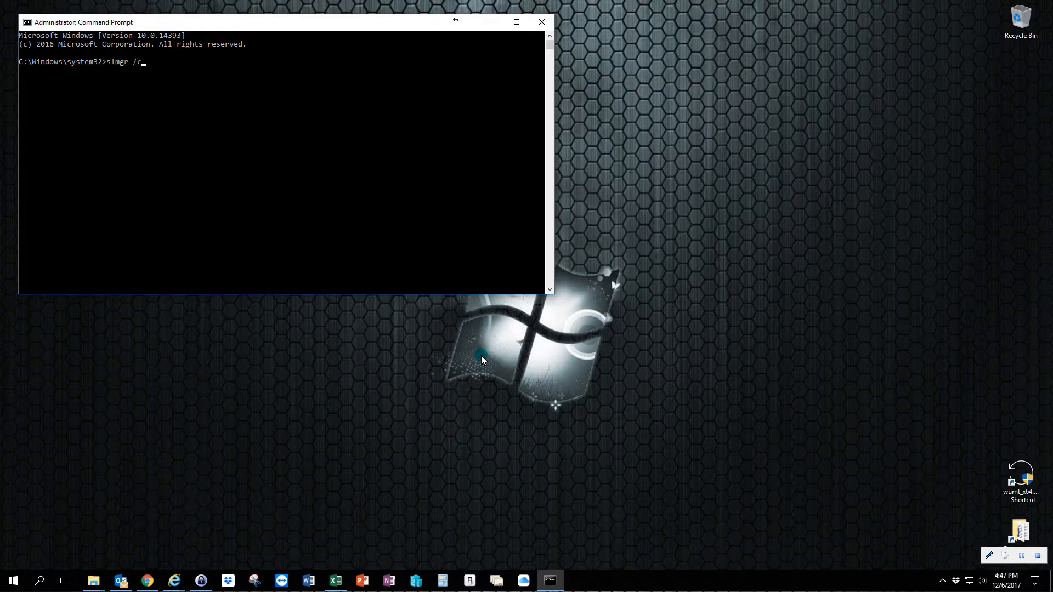
{"action": "type", "text": "pky"}
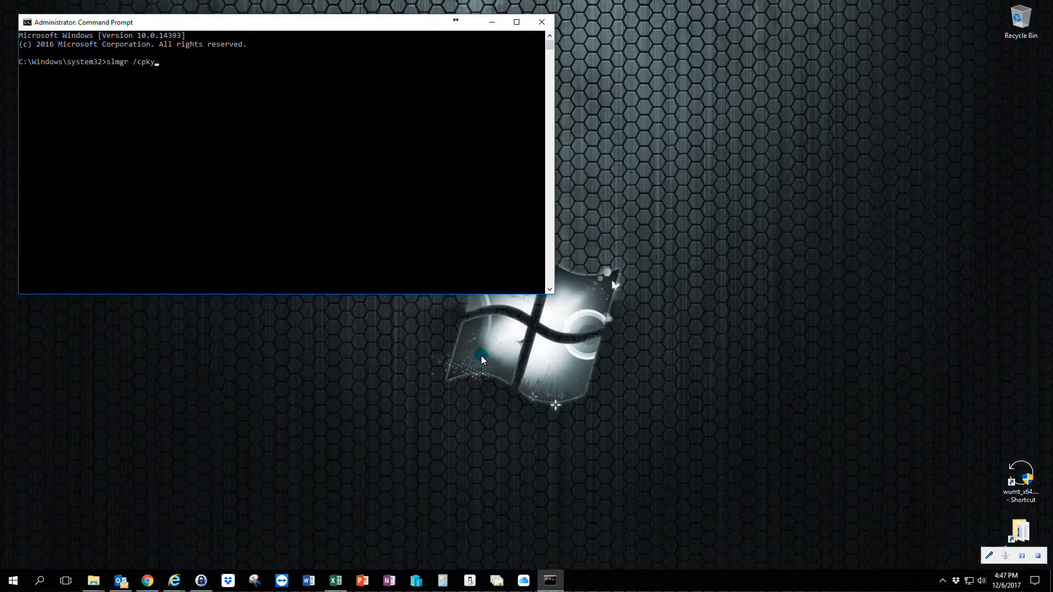
{"action": "key", "text": "Return"}
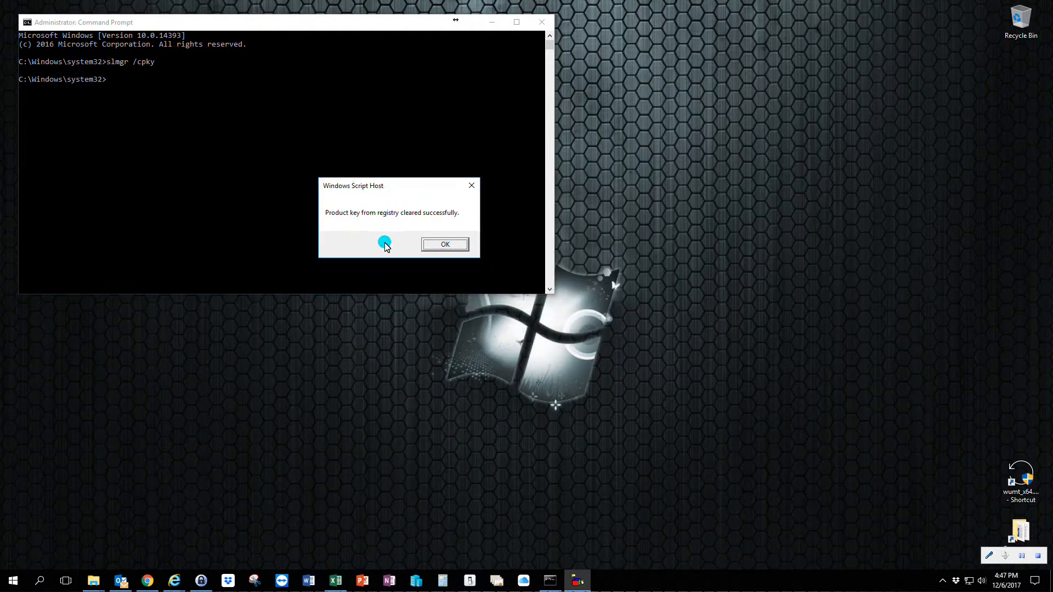
{"action": "mouse_move", "coordinate": [435, 241]}
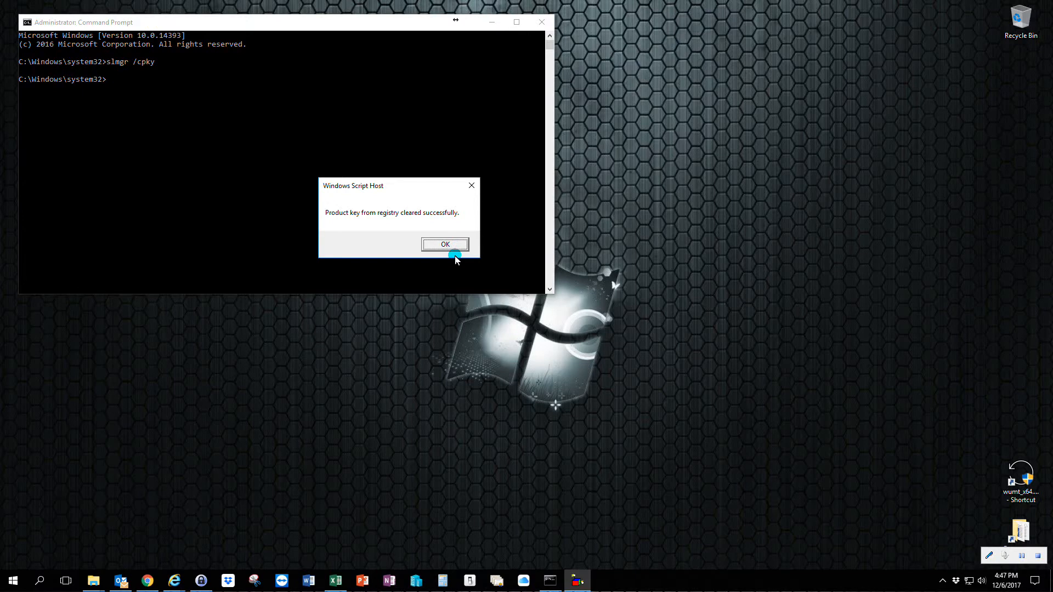
{"action": "mouse_move", "coordinate": [450, 261]}
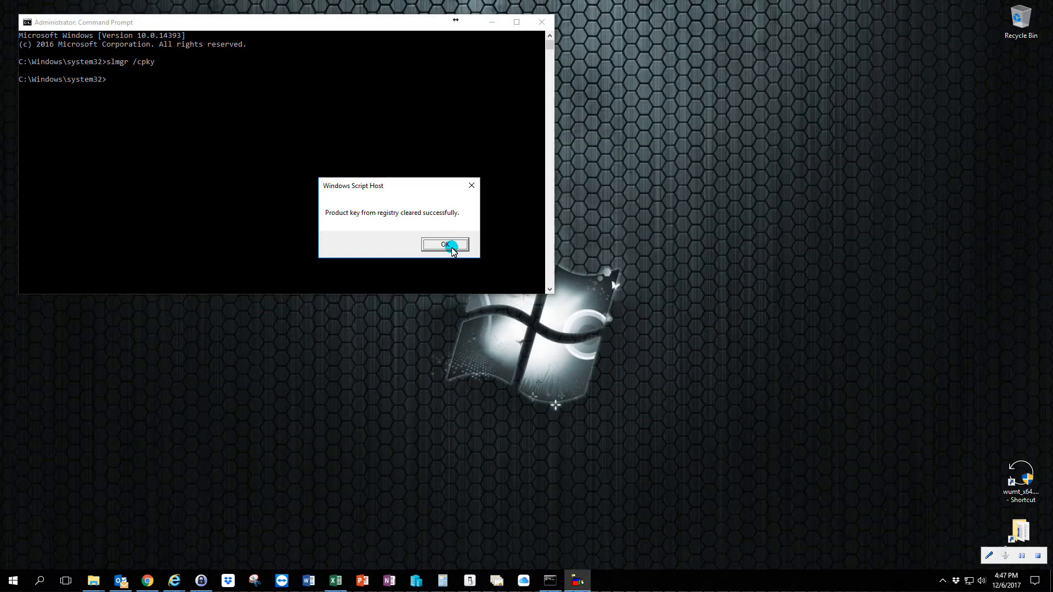
{"action": "left_click", "coordinate": [444, 243]}
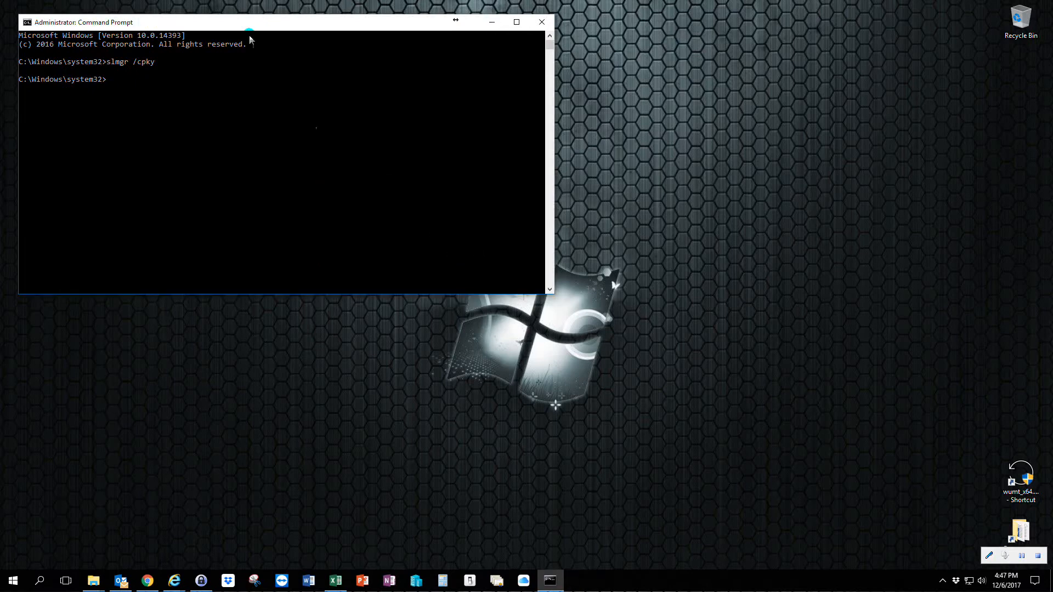
{"action": "left_click", "coordinate": [541, 22]}
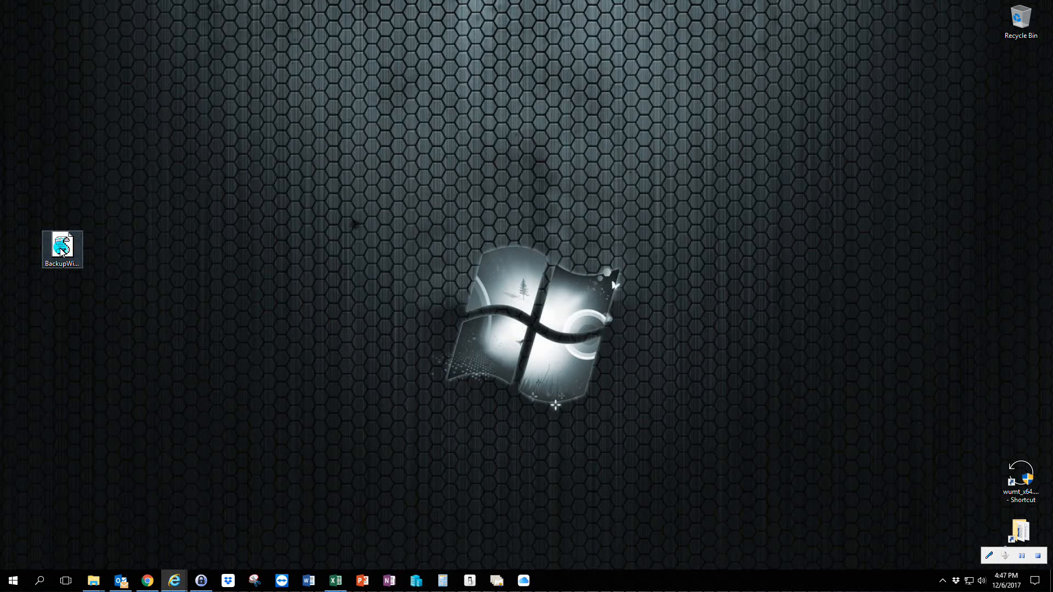
- Run the BackupWindowsKey desktop script to show product info with the key masked as Bs
{"action": "double_click", "coordinate": [61, 248]}
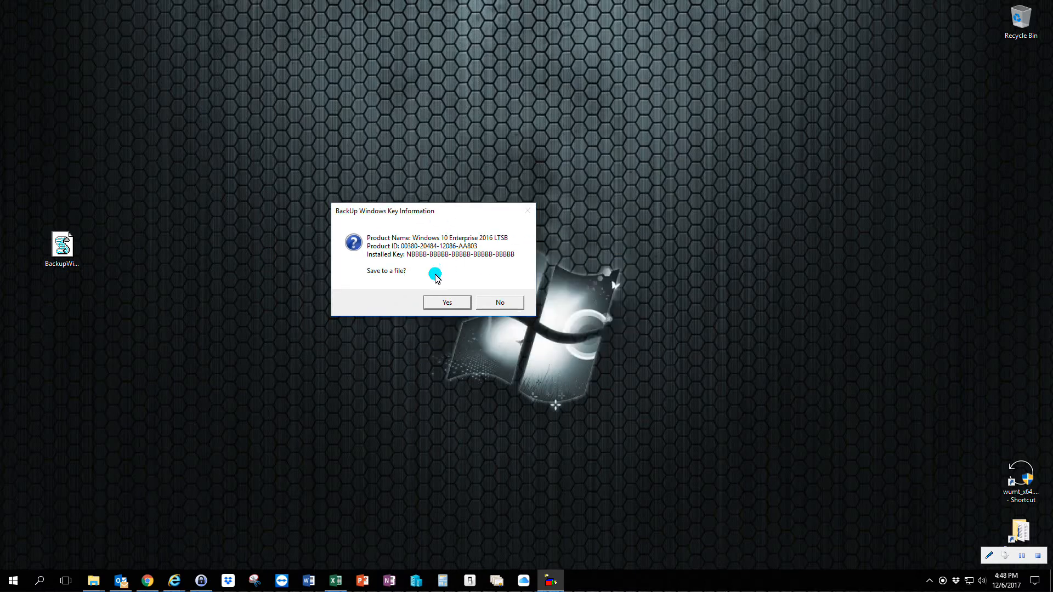
{"action": "mouse_move", "coordinate": [497, 264]}
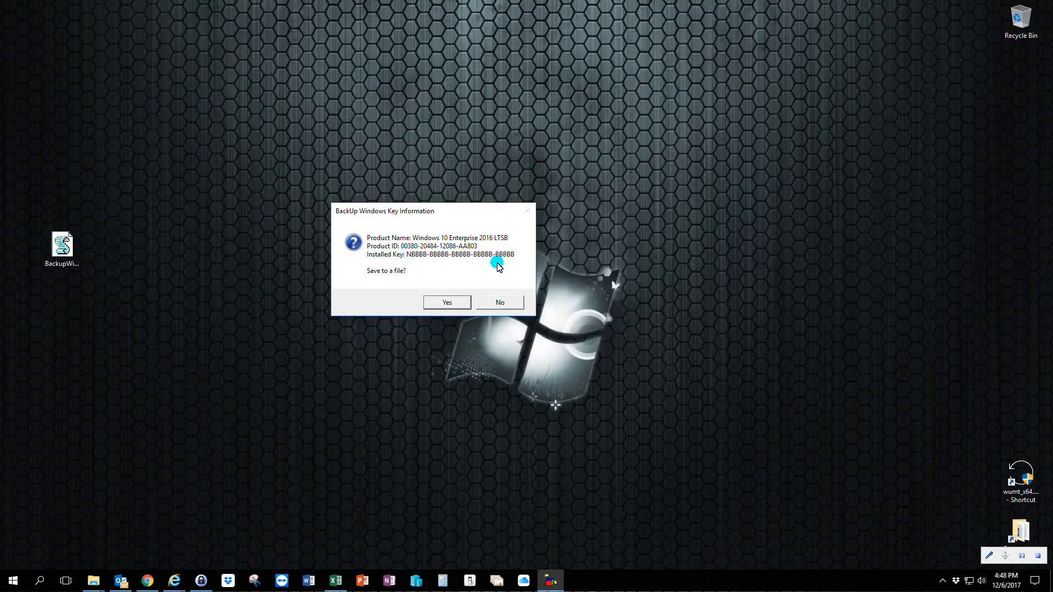
{"action": "mouse_move", "coordinate": [425, 264]}
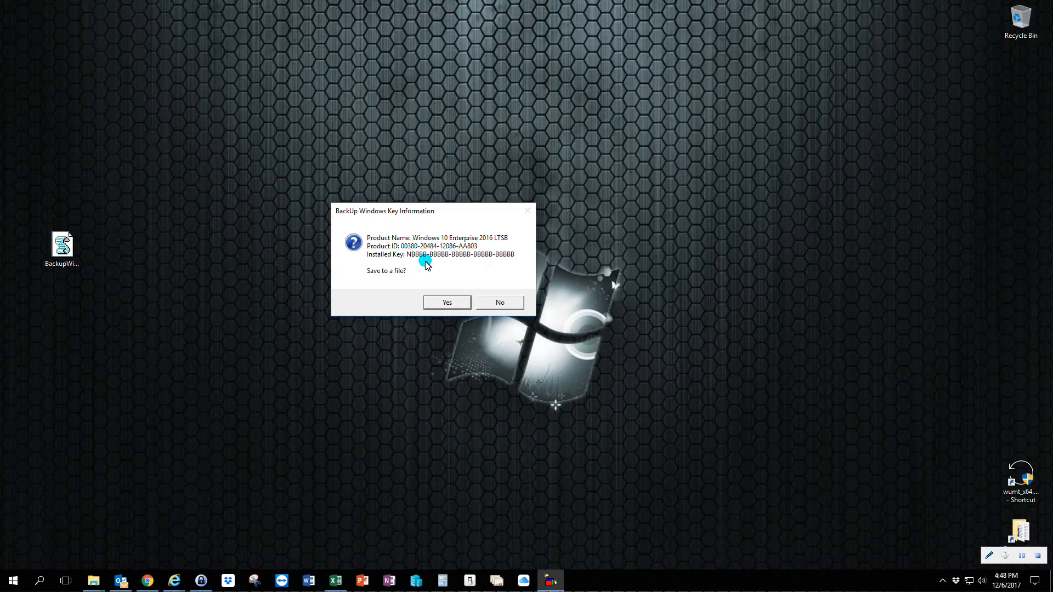
{"action": "mouse_move", "coordinate": [468, 262]}
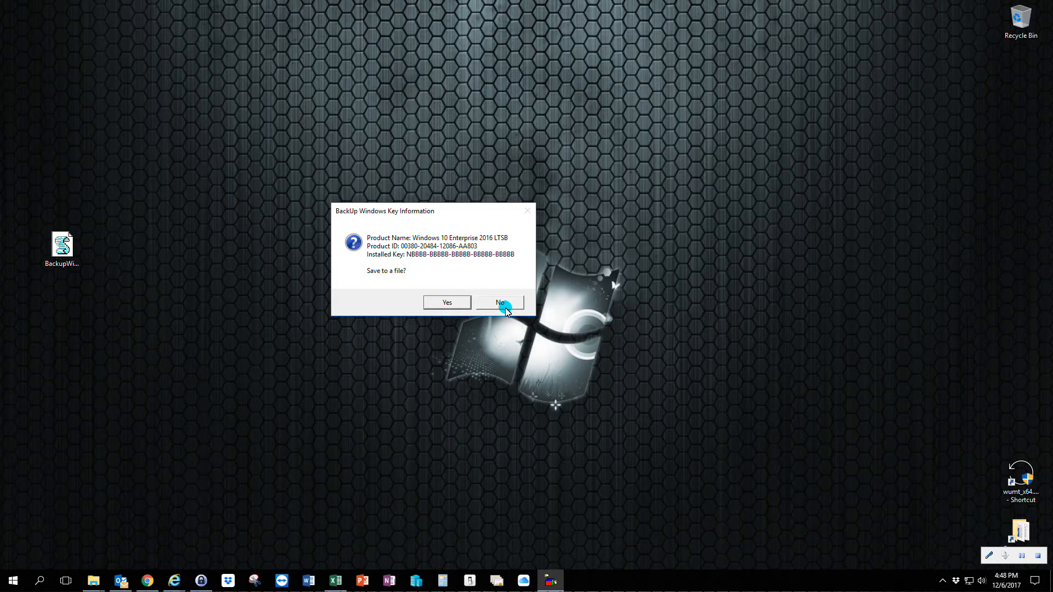
- Answer No to saving the key information, closing the dialog
{"action": "left_click", "coordinate": [498, 303]}
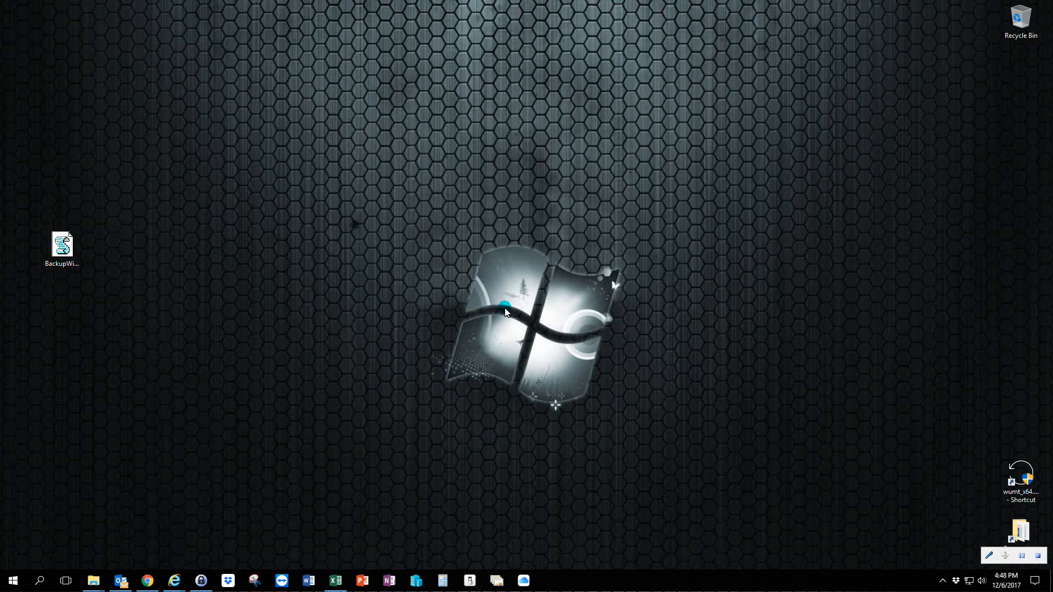
{"action": "mouse_move", "coordinate": [399, 269]}
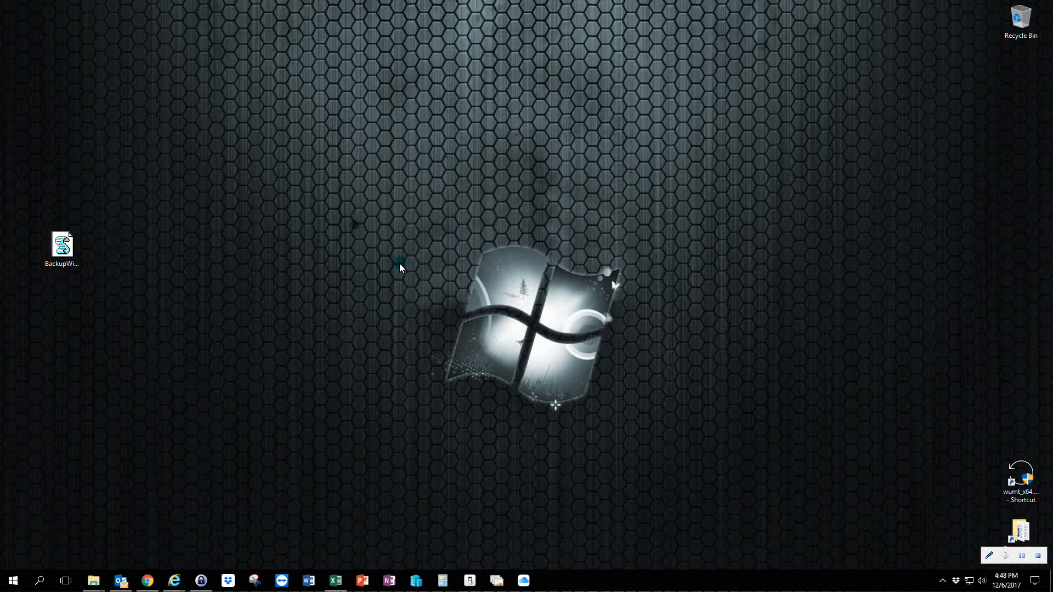
{"action": "mouse_move", "coordinate": [387, 282]}
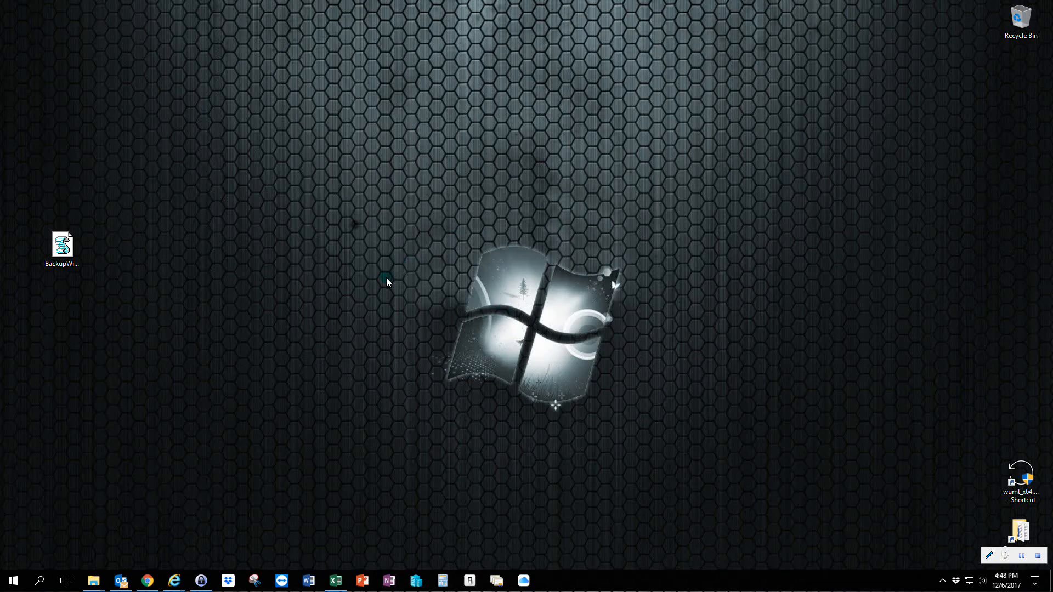
{"action": "mouse_move", "coordinate": [256, 556]}
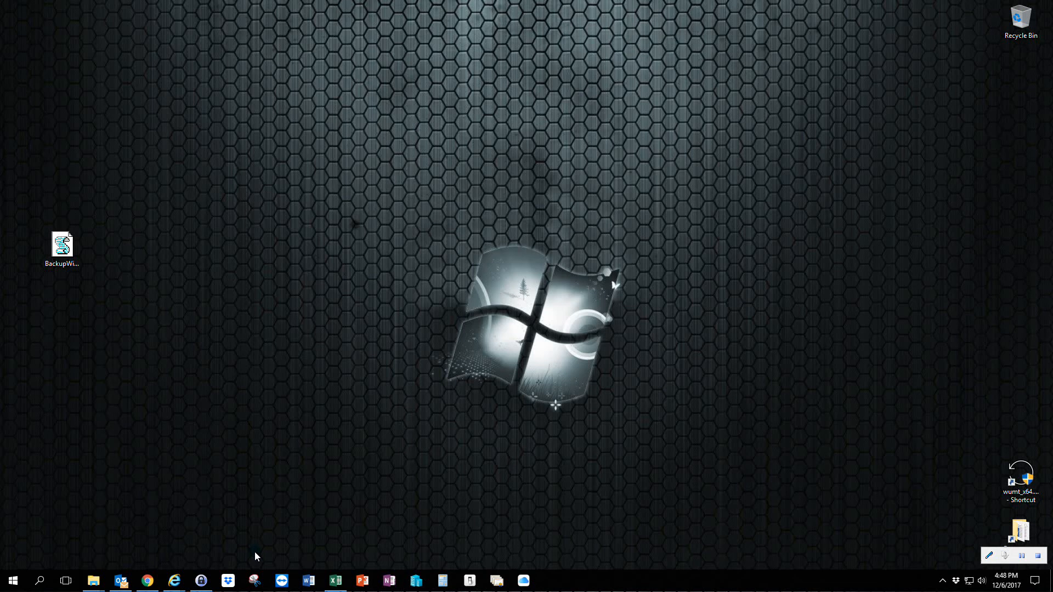